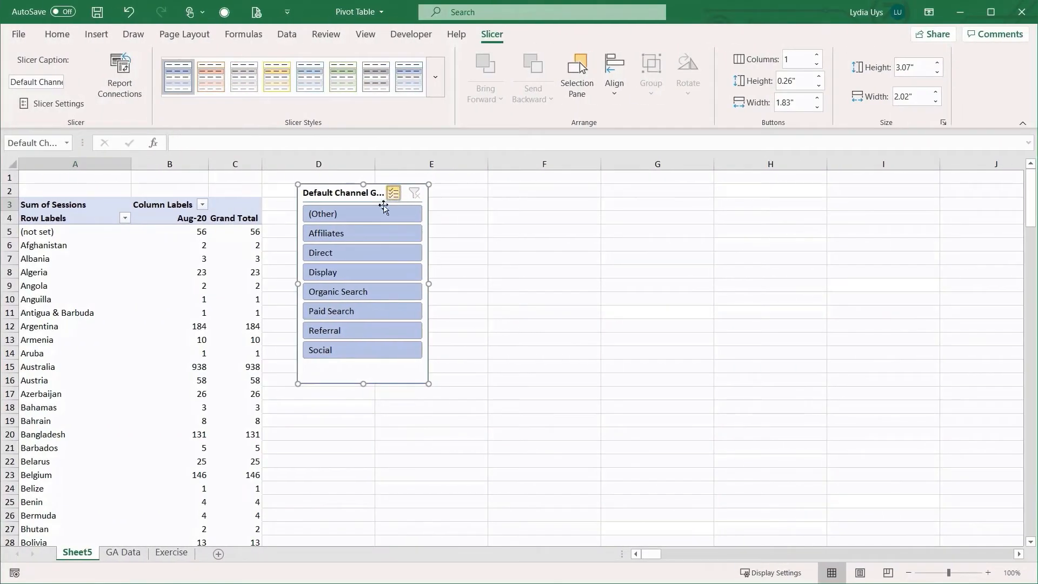
# Step: Enable Multi-Select in the Default Channel Grouping slicer and deselect Other, Affiliates and Direct
pyautogui.click(347, 272)
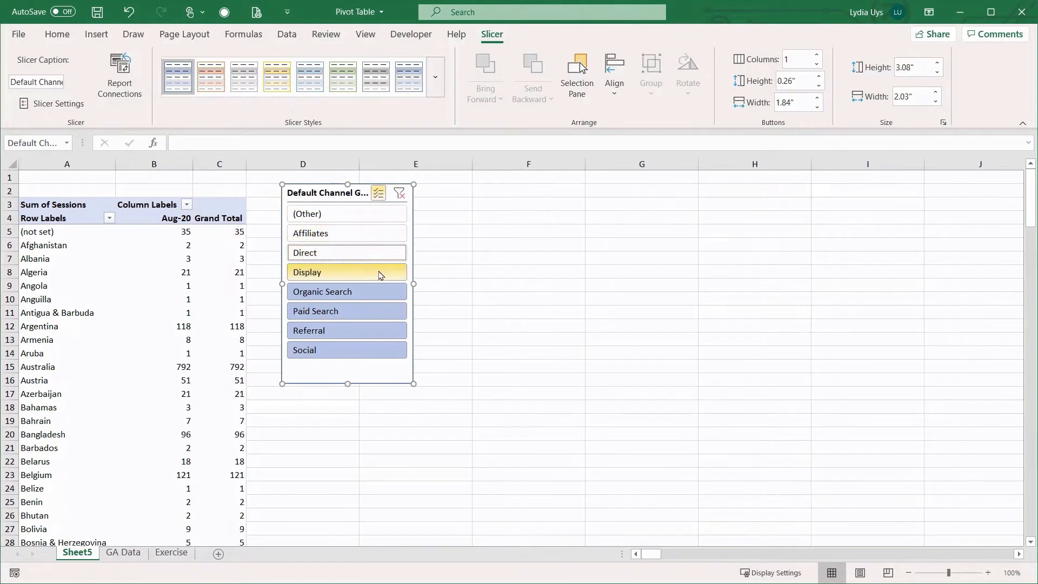
pyautogui.click(347, 273)
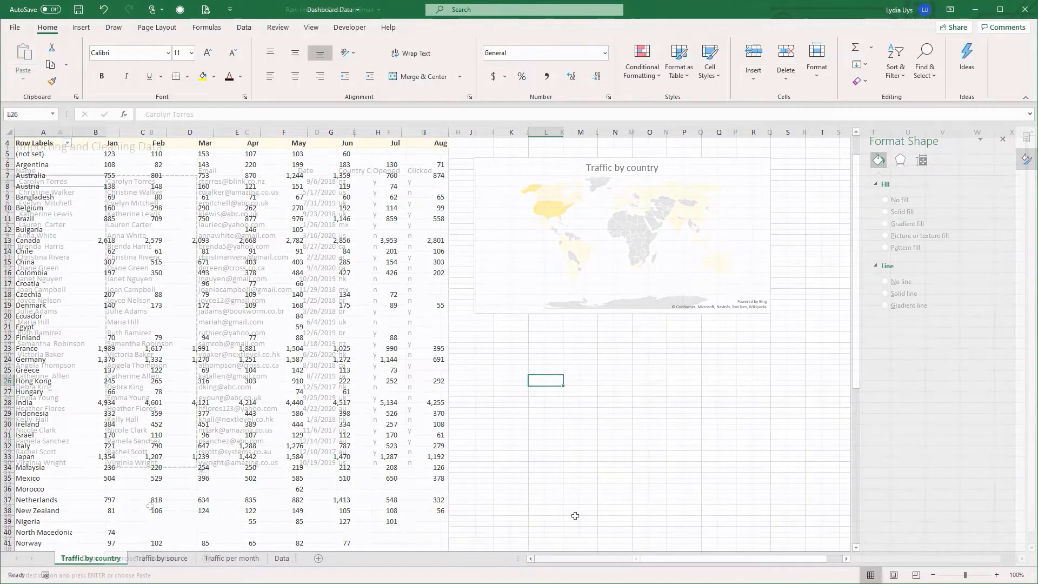
# Step: Enter =XLOOKUP(D4,$K$4:$K$13,$L$4:$L$13) in E4 returning Canada and fill it down the Country column
pyautogui.click(79, 558)
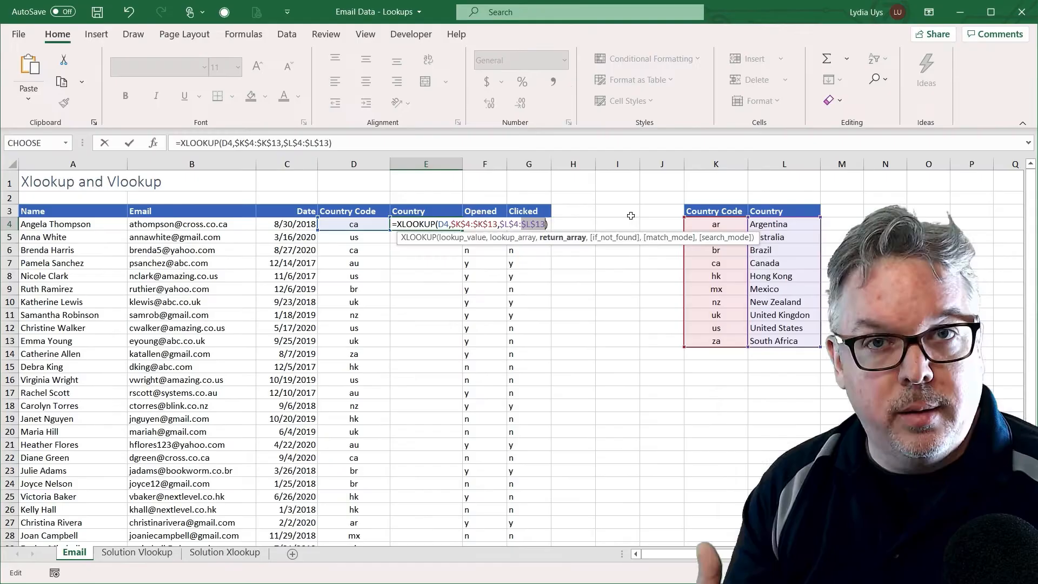
pyautogui.press('enter')
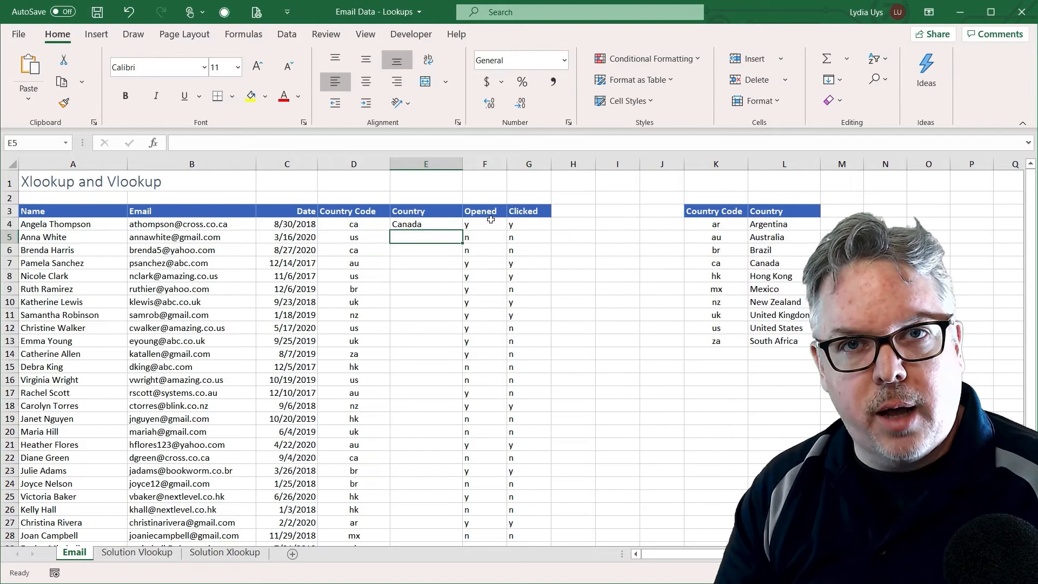
pyautogui.click(426, 223)
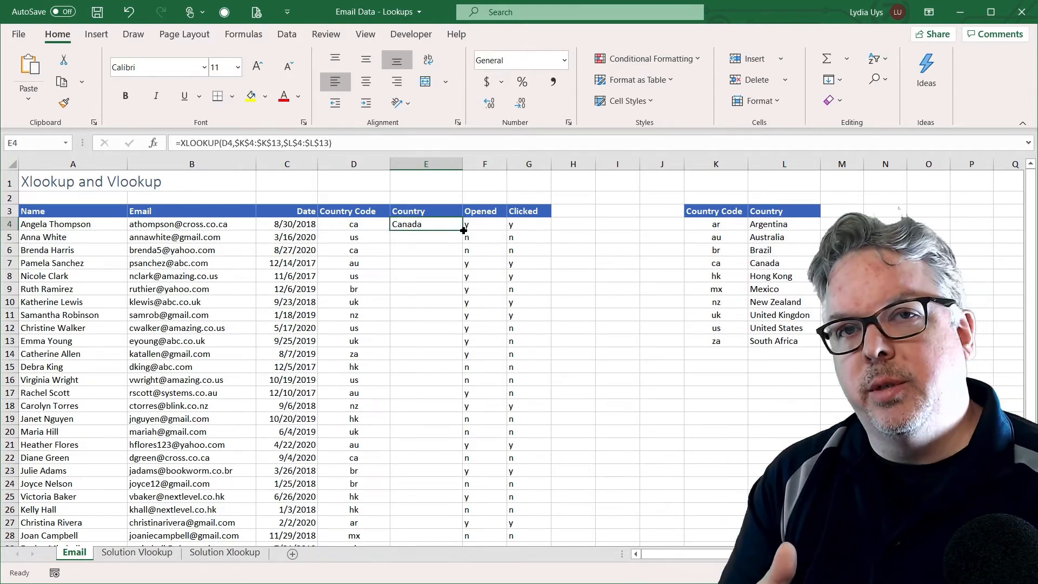
pyautogui.moveTo(463, 229); pyautogui.dragTo(463, 536)
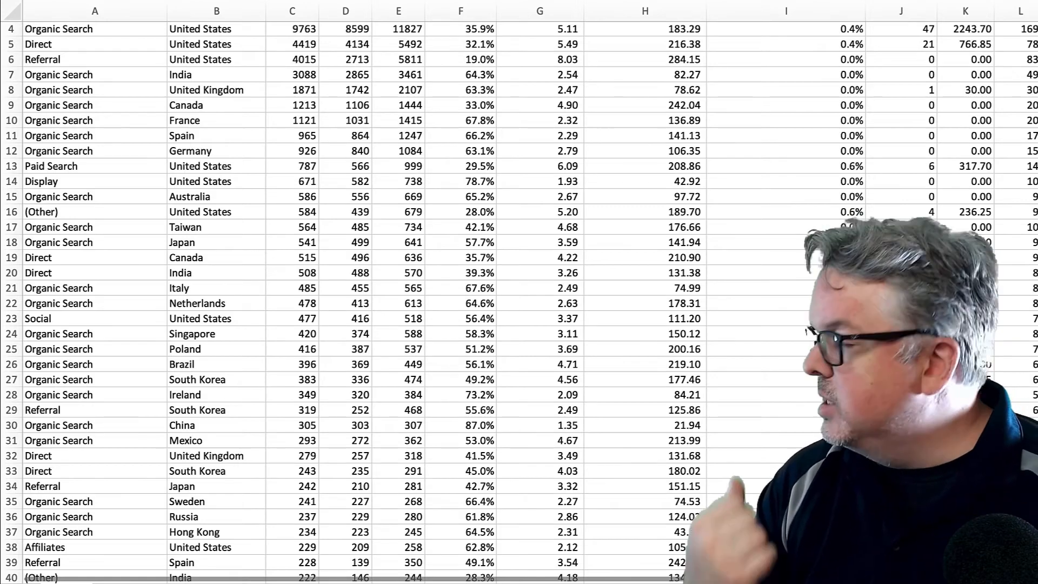
# Step: Switch to the Traffic Dashboard workbook's Dashboard sheet with map, line chart, bar chart and Months slicer
pyautogui.click(77, 558)
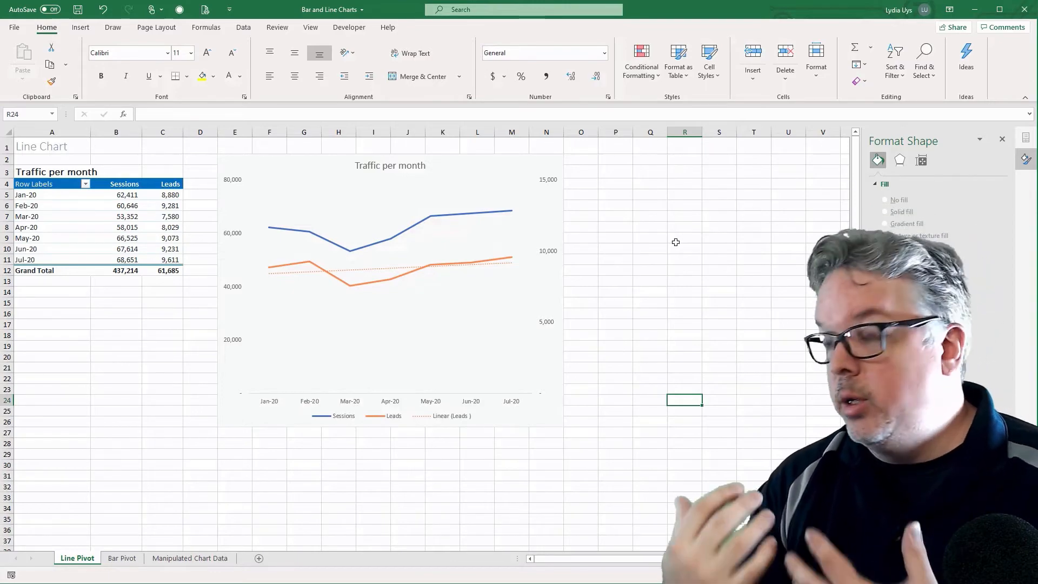
pyautogui.click(78, 559)
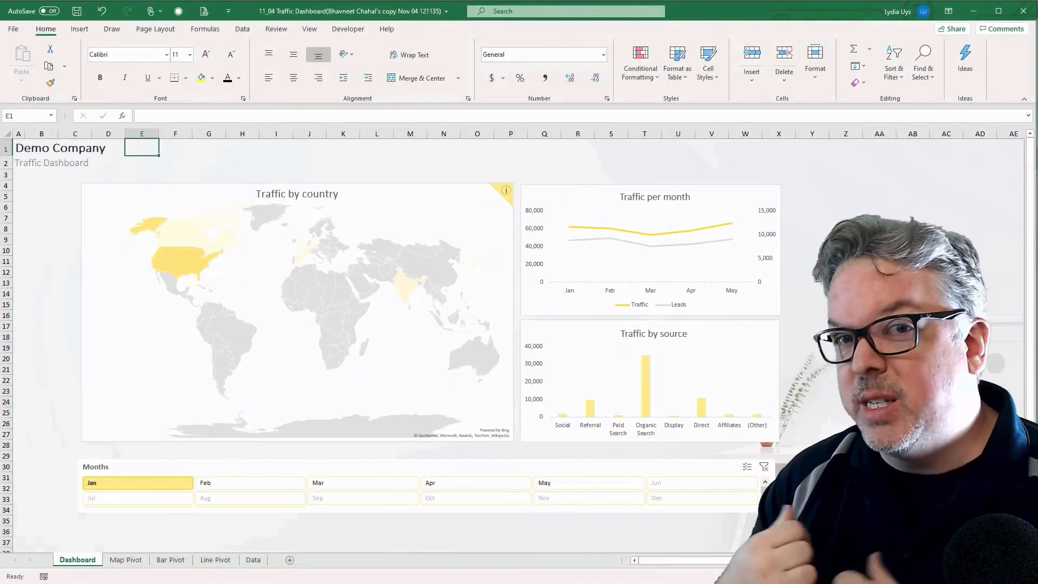